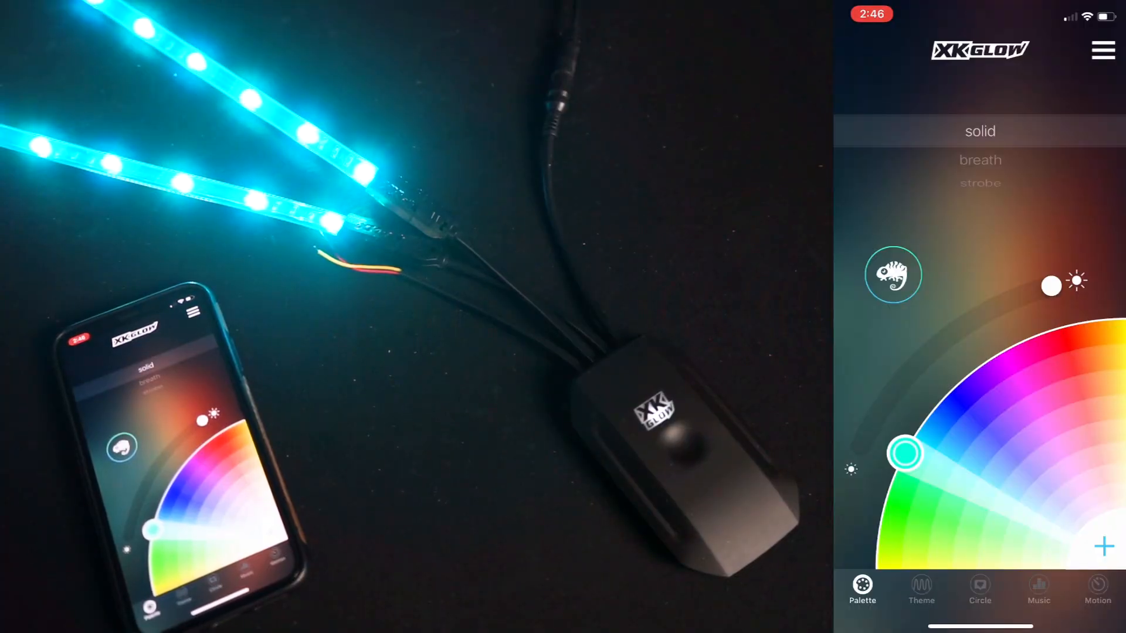
Show the preset theme list, including Christmas Joy and Ocean Breeze.
left_click(921, 589)
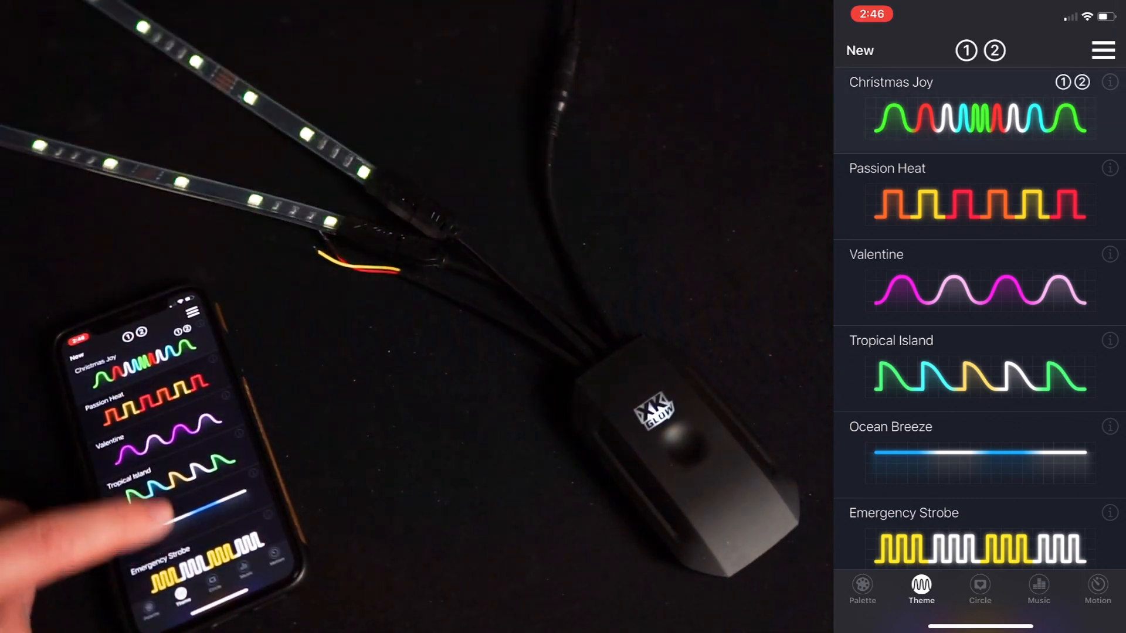
Scroll through the preset themes to reach Christmas Joy for editing.
scroll("down", 3)
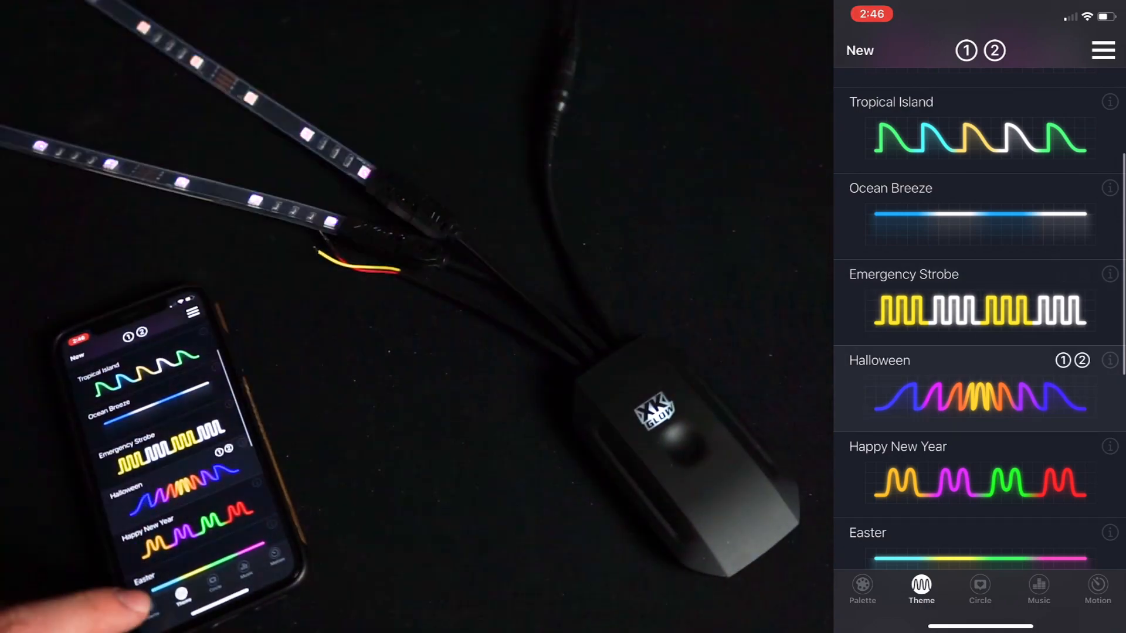
scroll("down", 3)
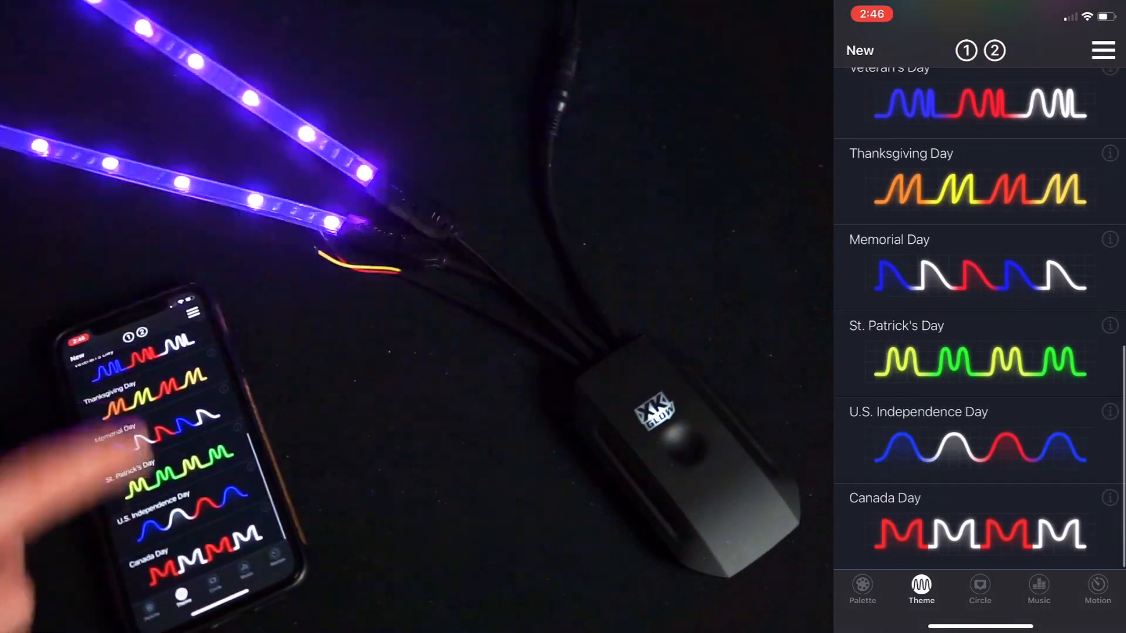
scroll("down", 3)
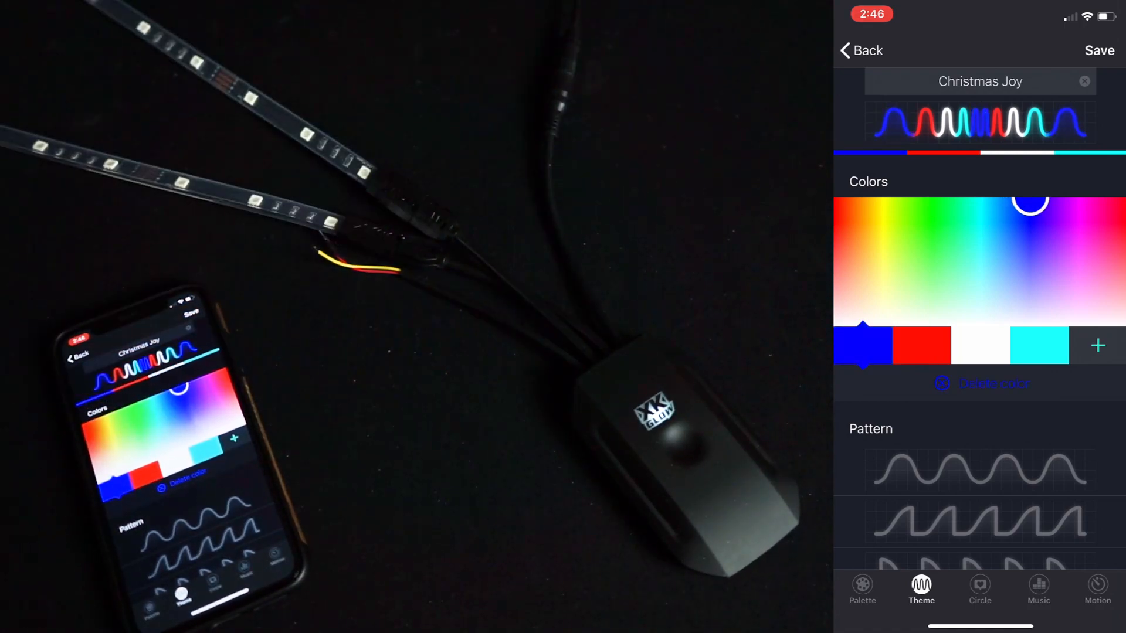
Switch Christmas Joy to the square-wave pattern and save the theme.
scroll("down", 3)
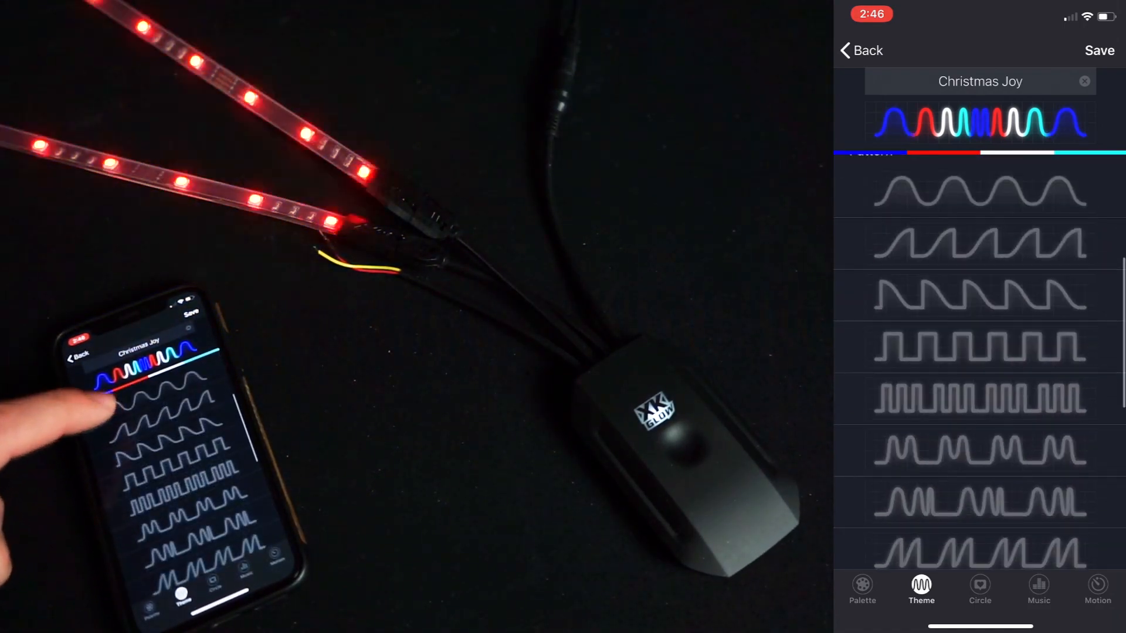
left_click(980, 348)
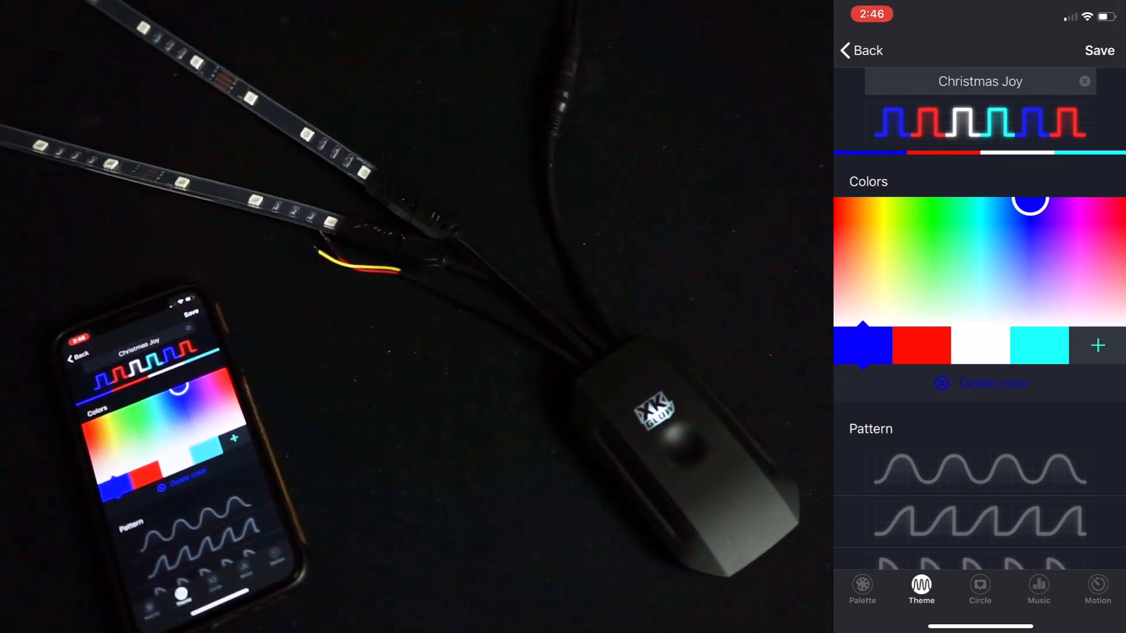
left_click(861, 50)
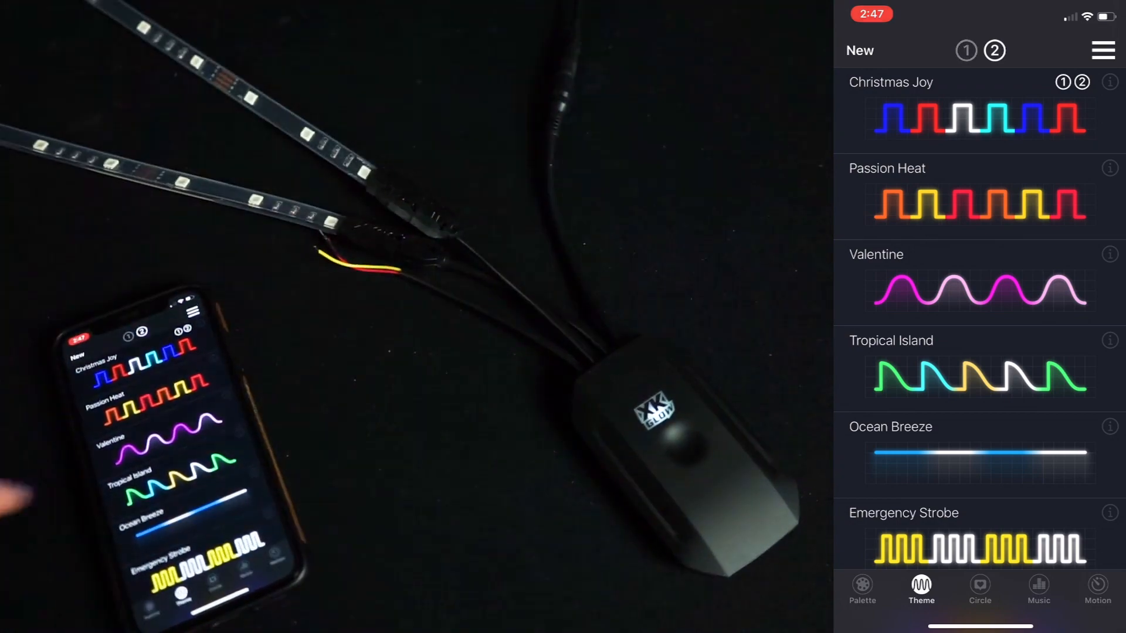
Scroll the theme list to create a new theme named My Pattern.
scroll("down", 3)
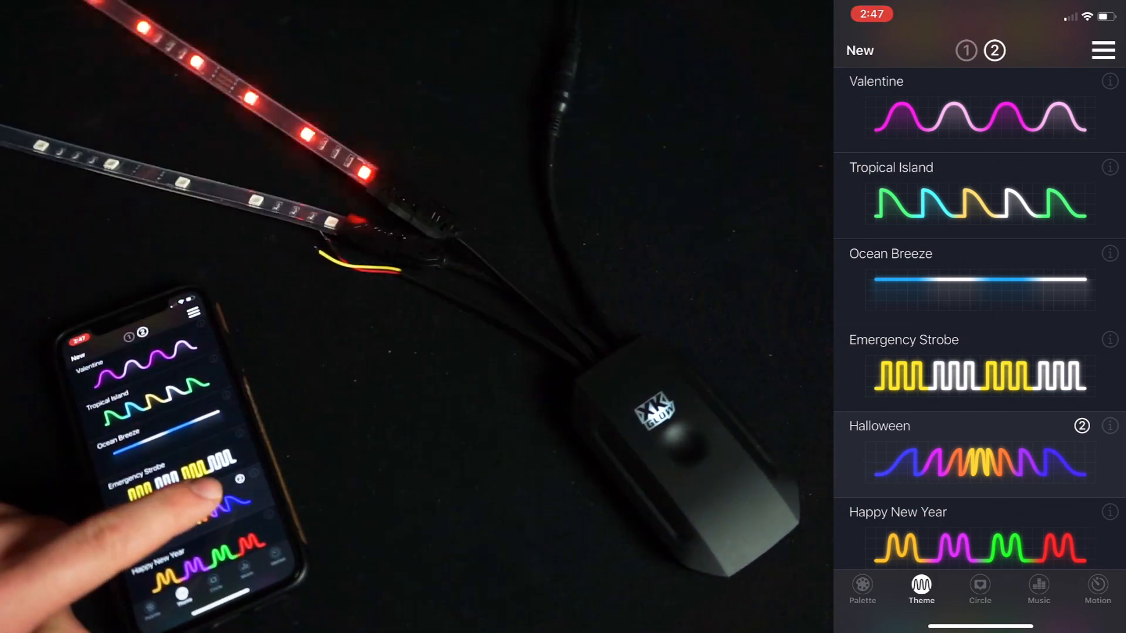
scroll("down", 3)
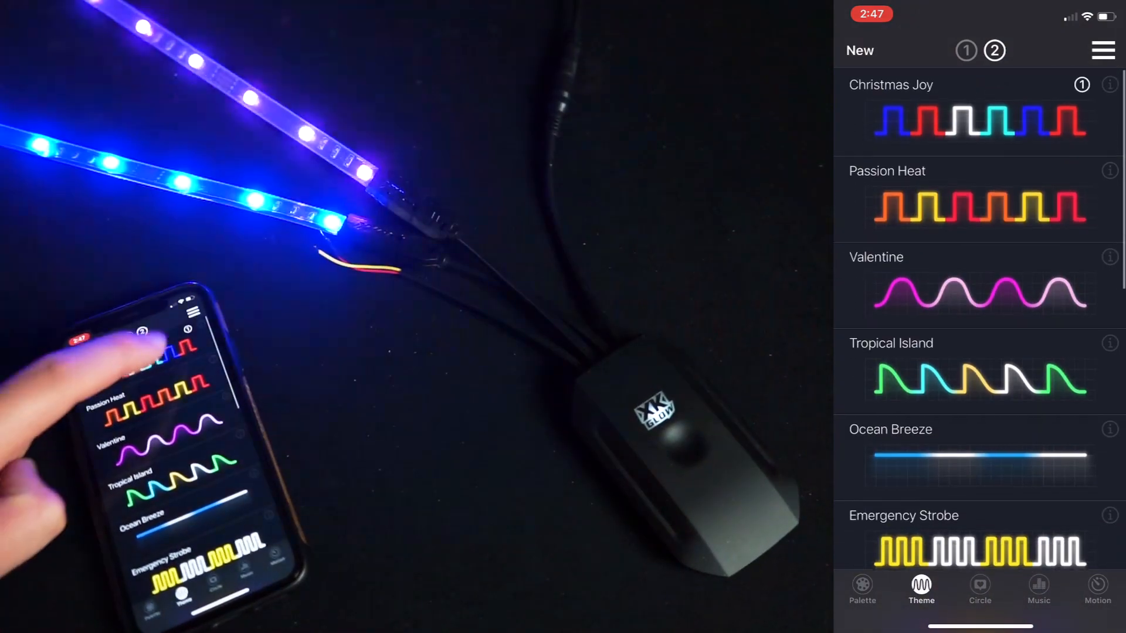
scroll("down", 3)
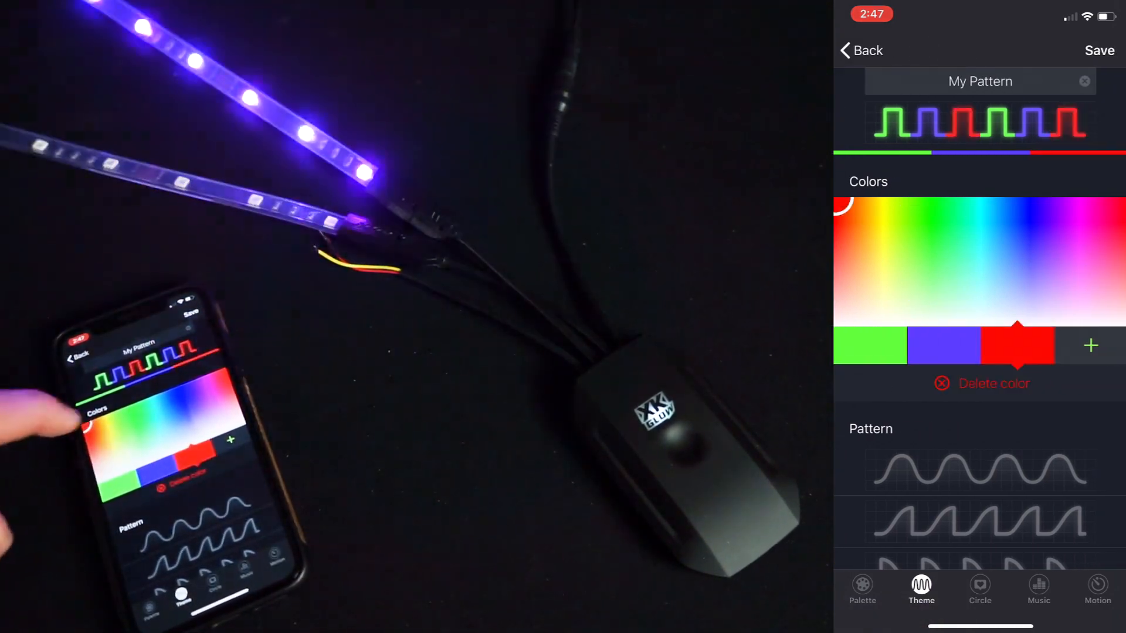
Give the theme a rapid square-wave pattern, slightly slower speed, and the name 'New'.
left_click(944, 345)
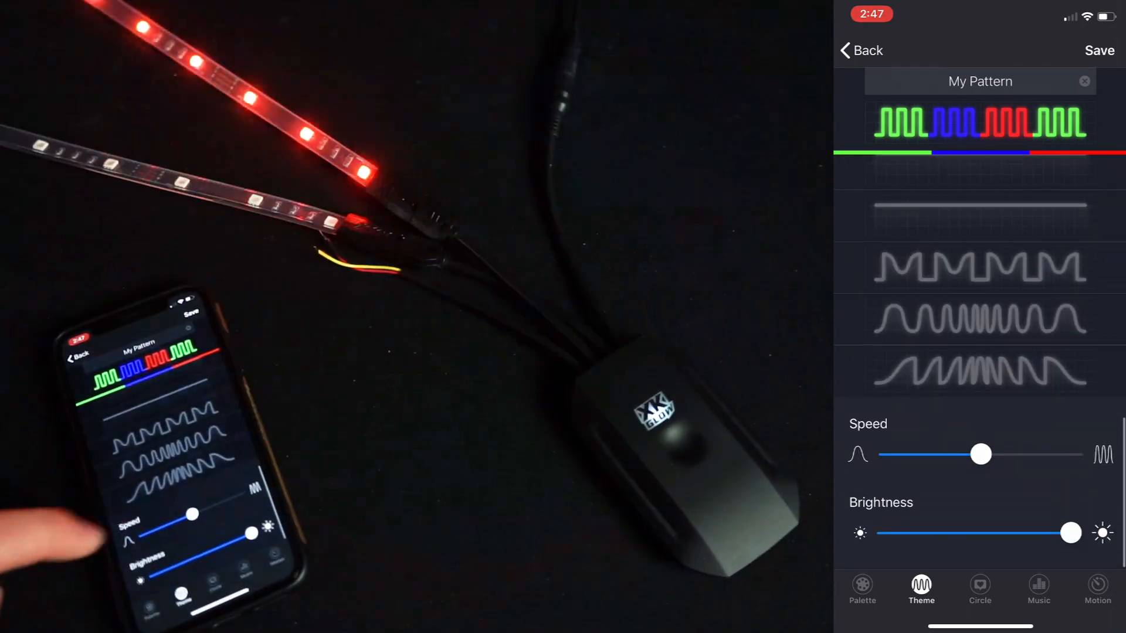
left_click_drag(979, 454, 946, 453)
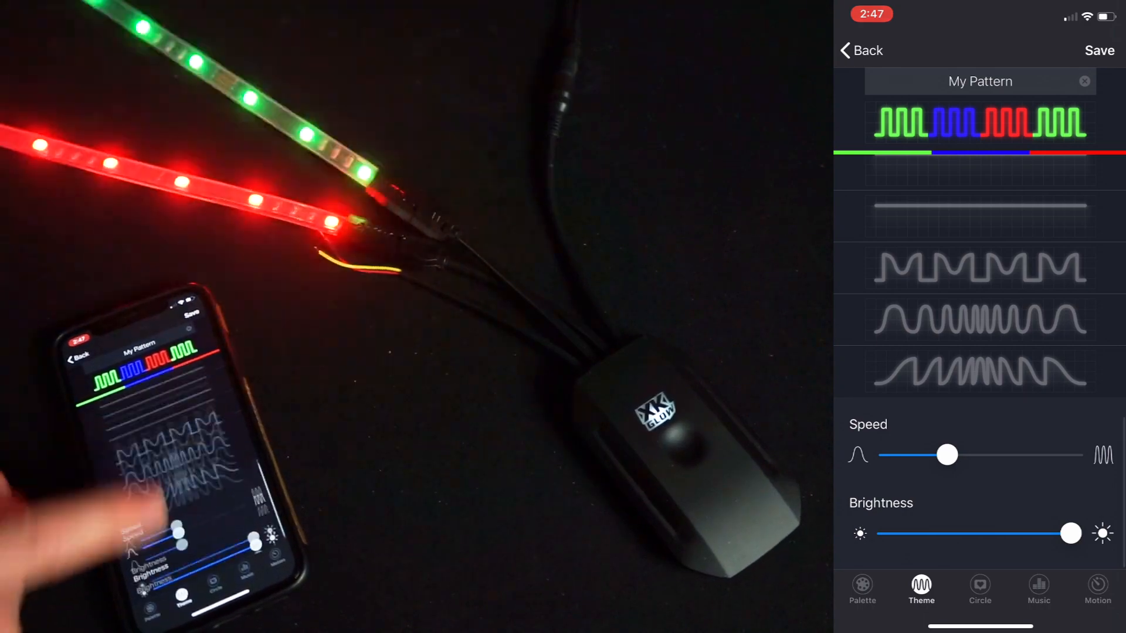
left_click(979, 80)
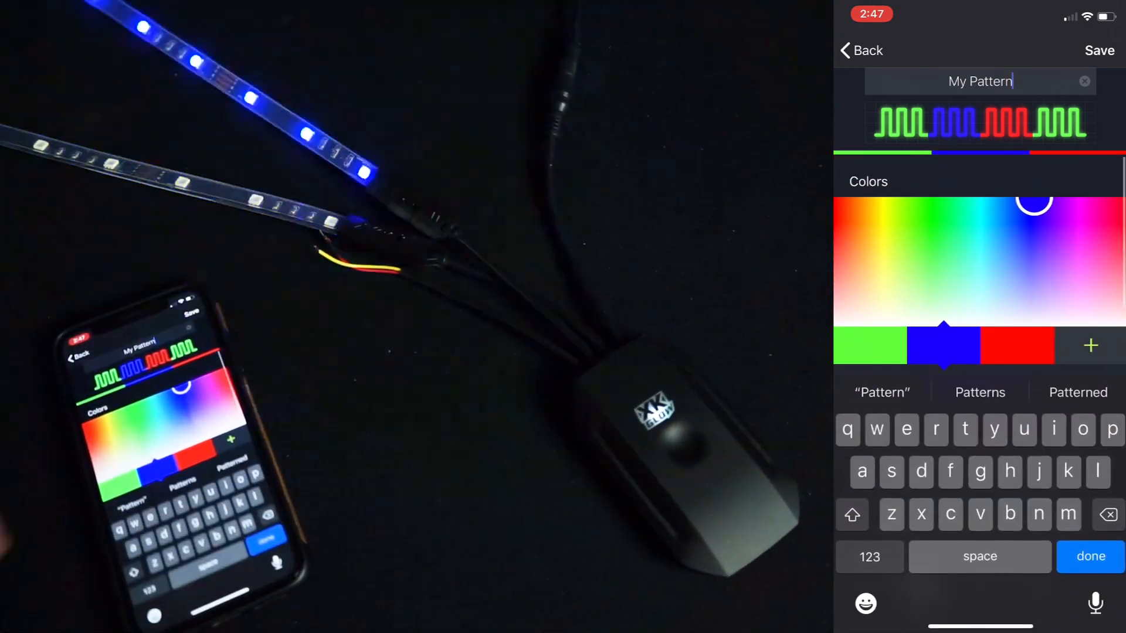
left_click(851, 514)
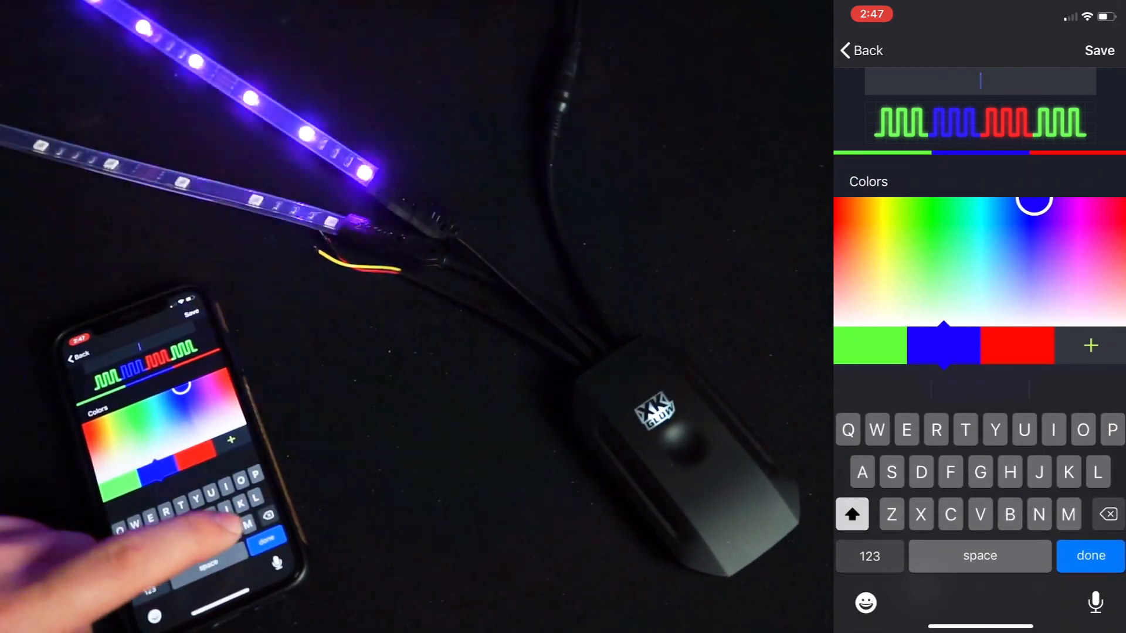
type("New")
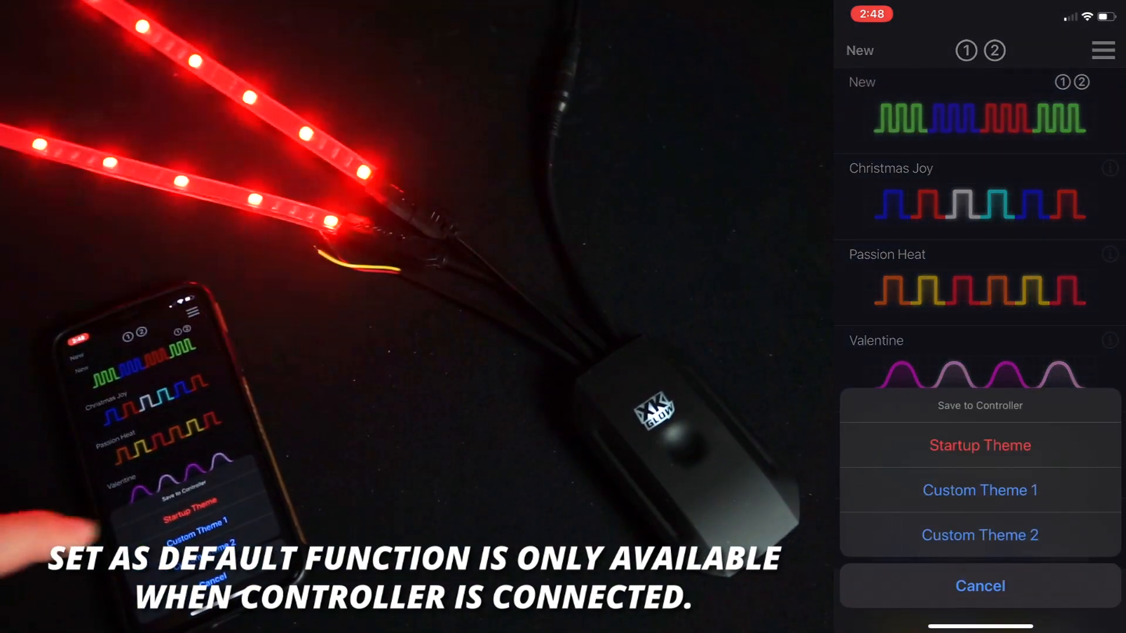
Save the New theme to the controller as the Startup Theme.
left_click(978, 445)
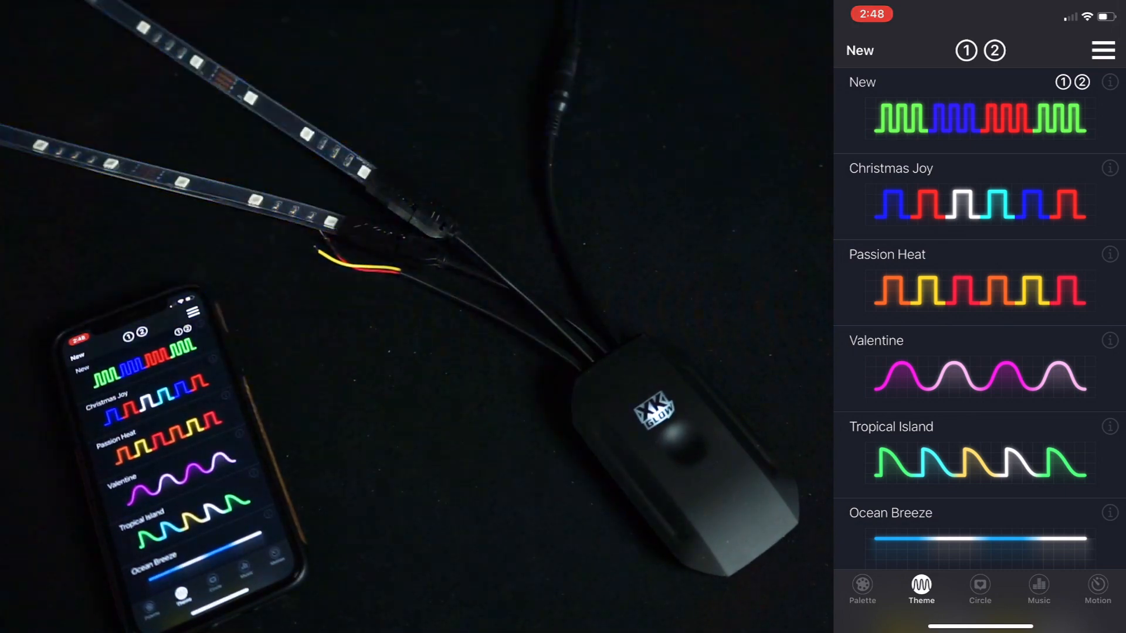
left_click(861, 582)
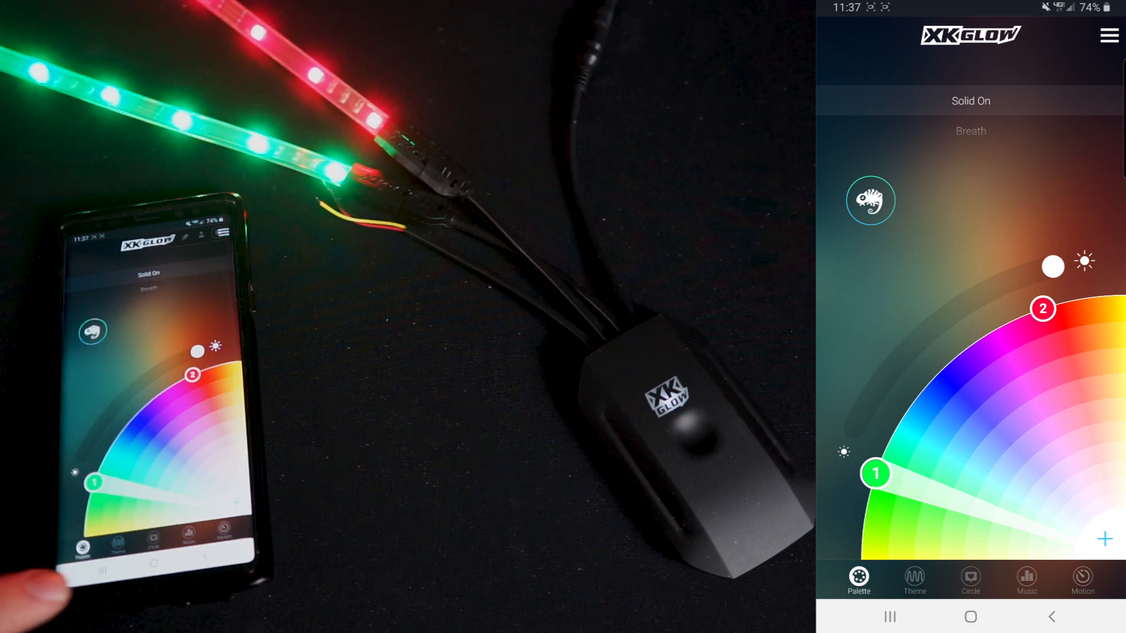
On Android, show the theme list with the power-up default save prompt.
left_click(914, 579)
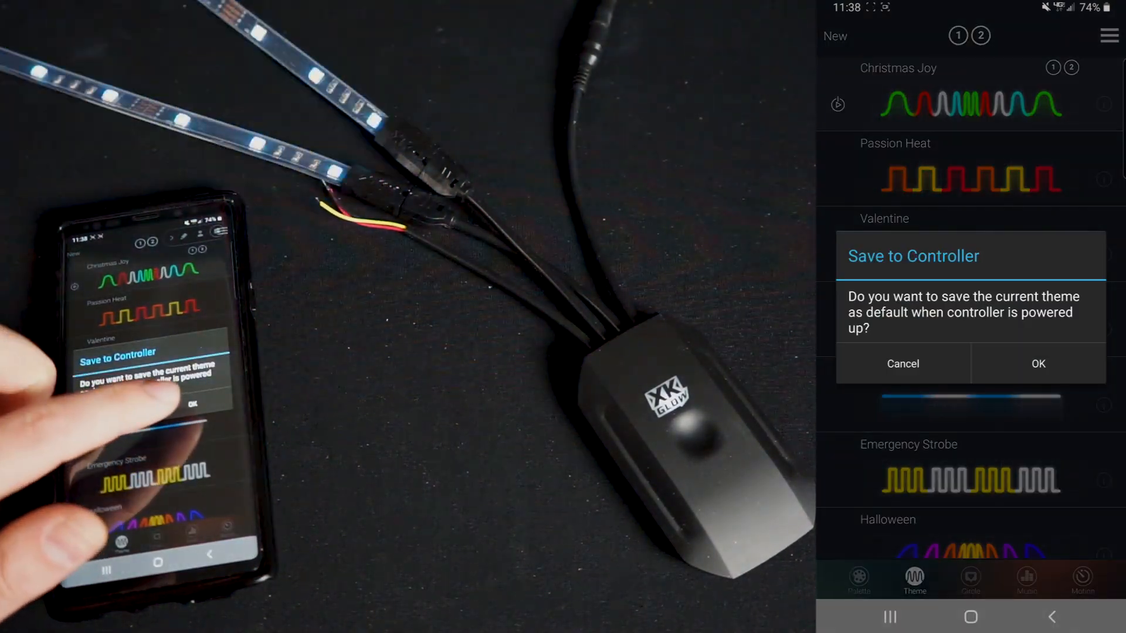
Confirm the prompt and store the current theme as the controller's Startup Theme.
left_click(1036, 364)
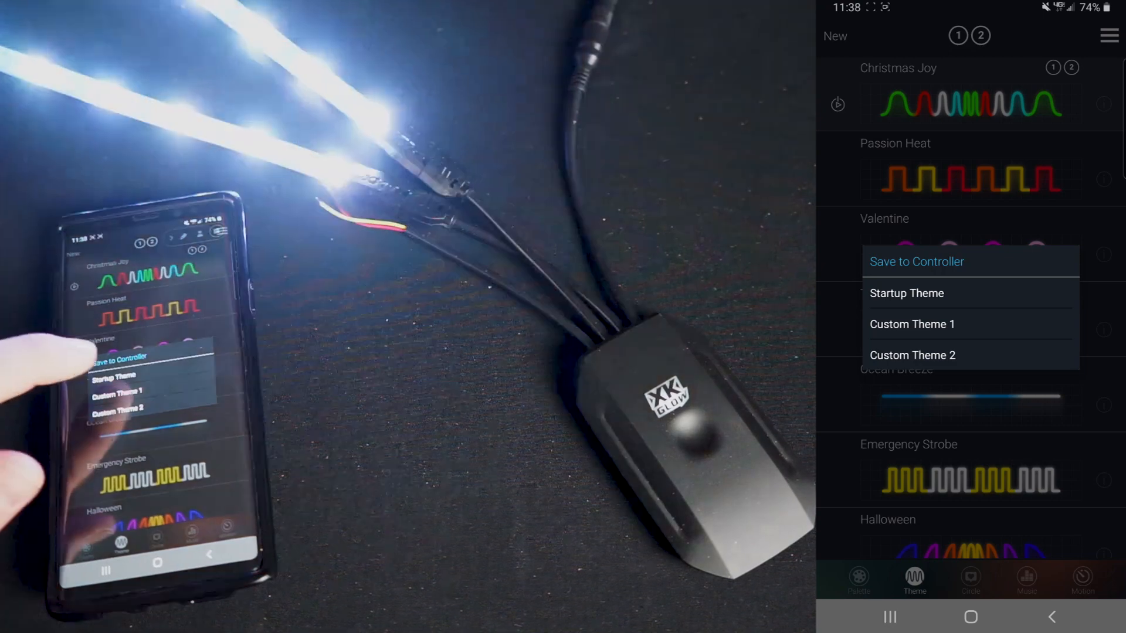
left_click(906, 293)
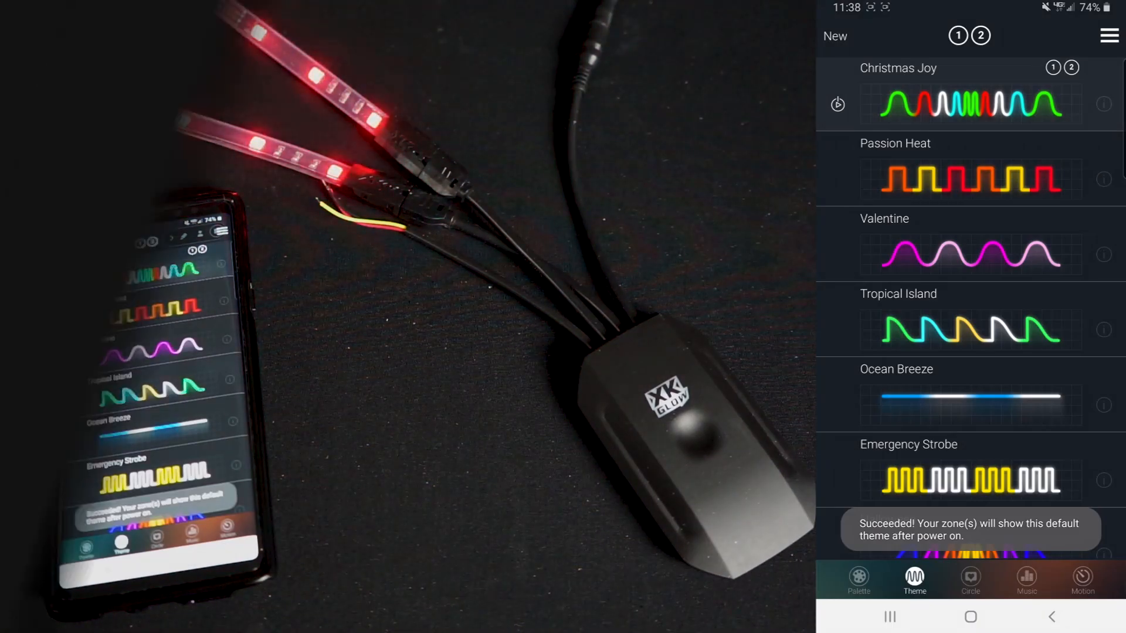